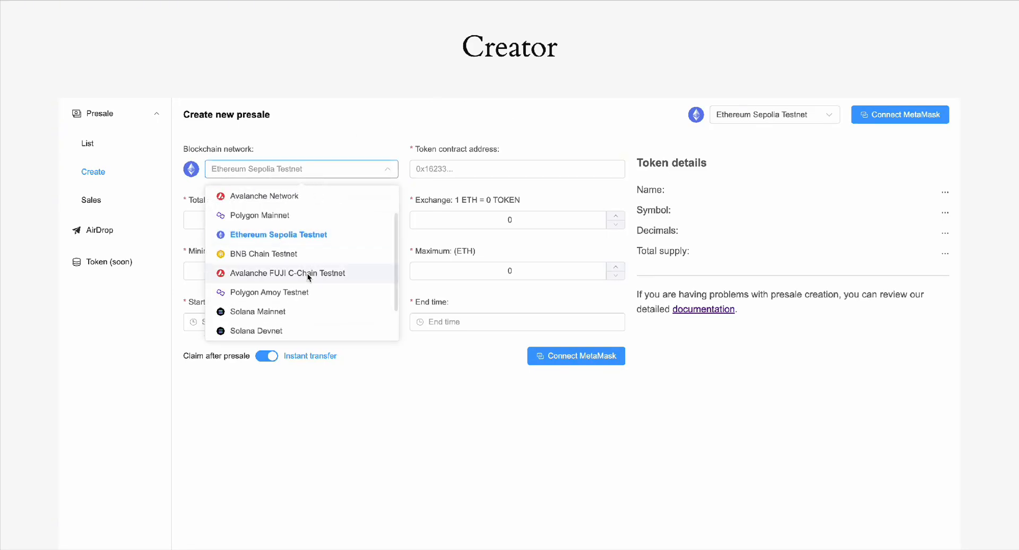
Step: Select Solana Devnet and enter the Example (EXM) token contract address
left_click(256, 331)
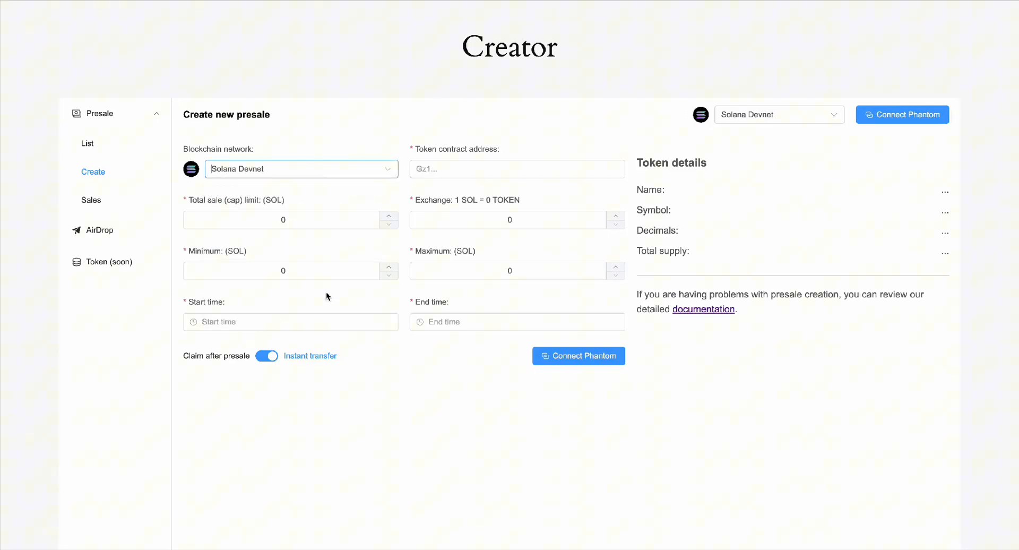
left_click(302, 168)
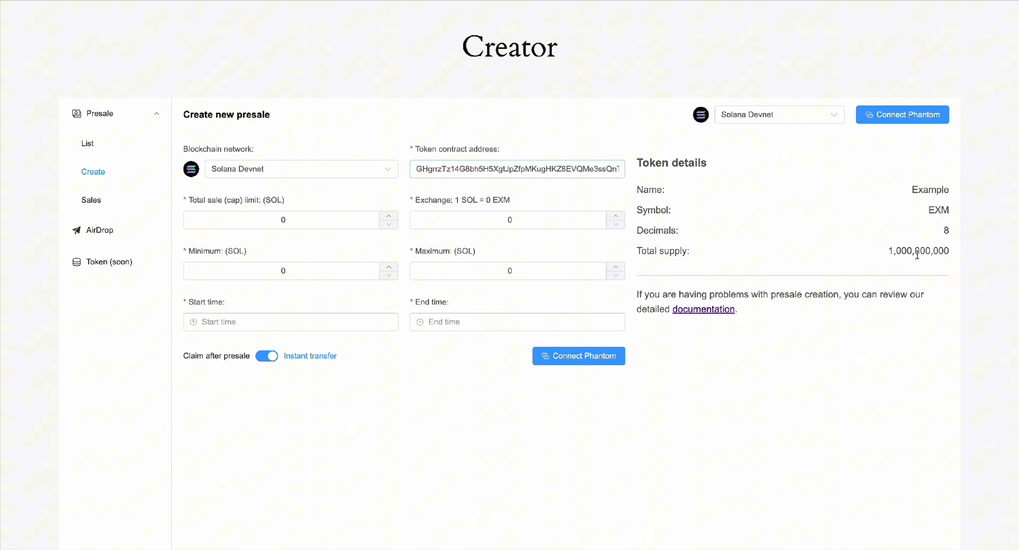
Step: Enter 50 SOL total cap, 5000 EXM per SOL exchange, 0.1 SOL minimum and 0.5 SOL maximum
left_click(282, 220)
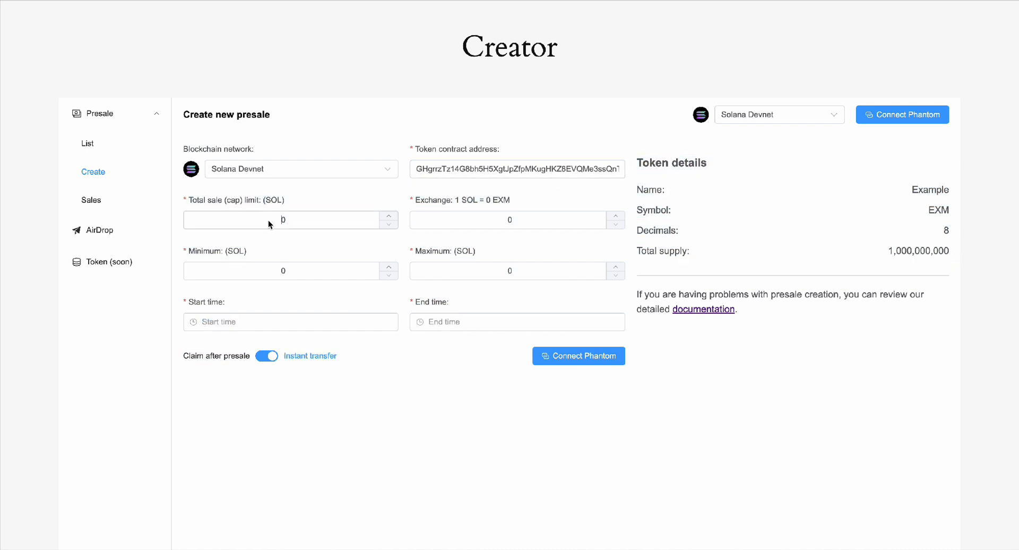
type("50")
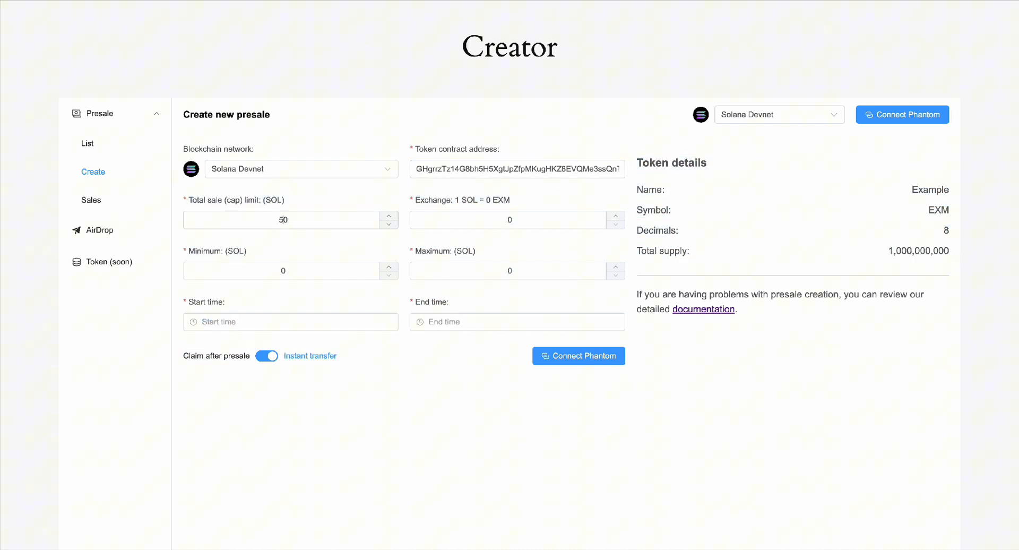
type("500")
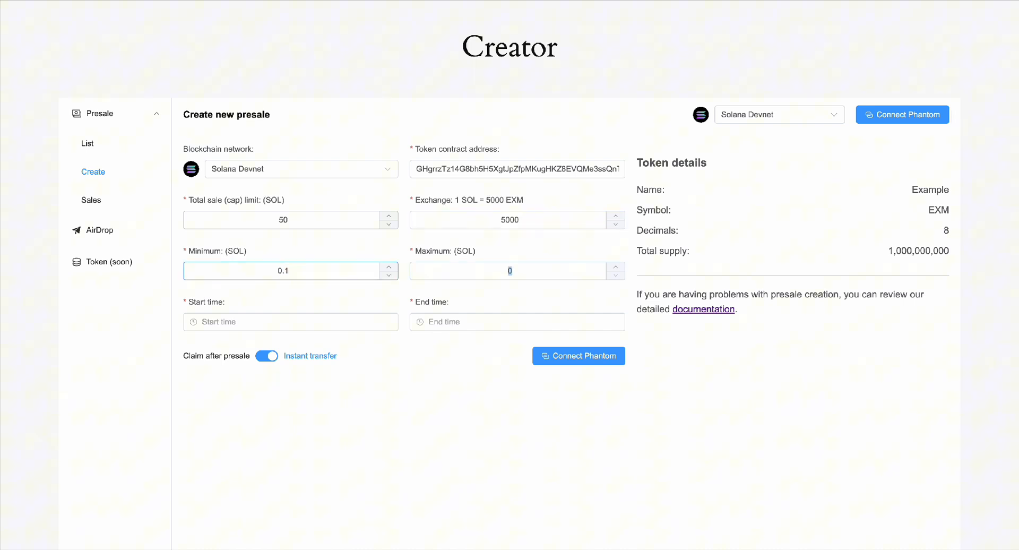
type("0.5")
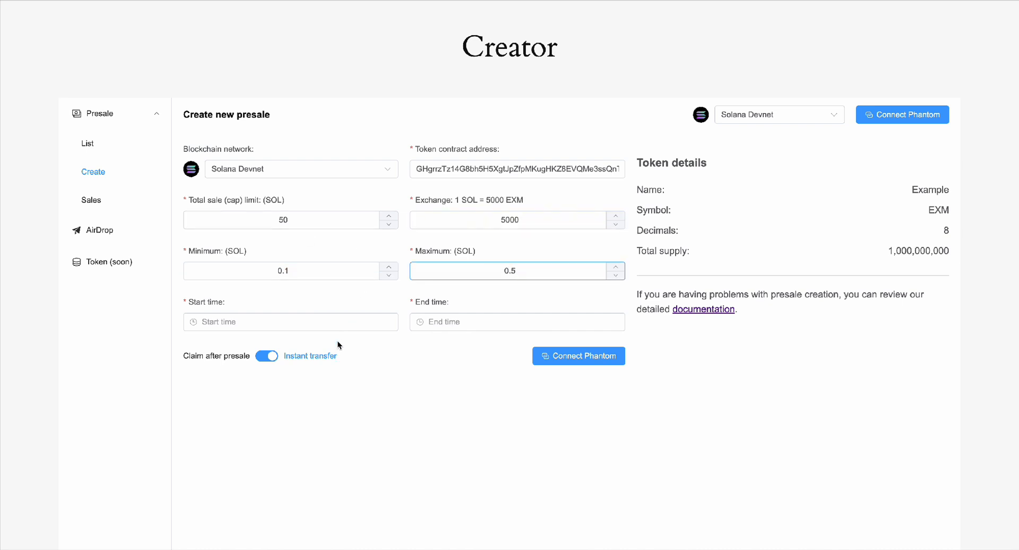
left_click(289, 322)
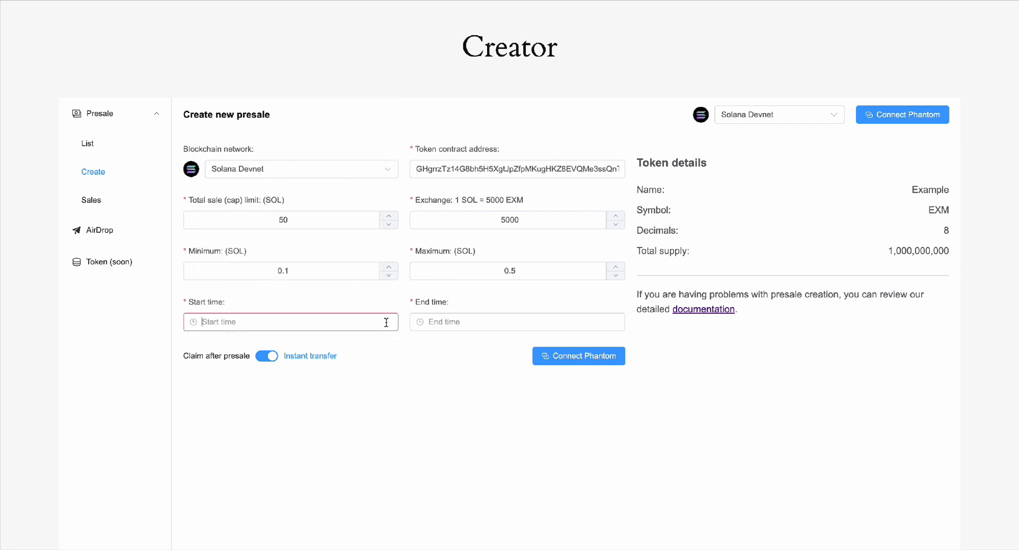
left_click(291, 321)
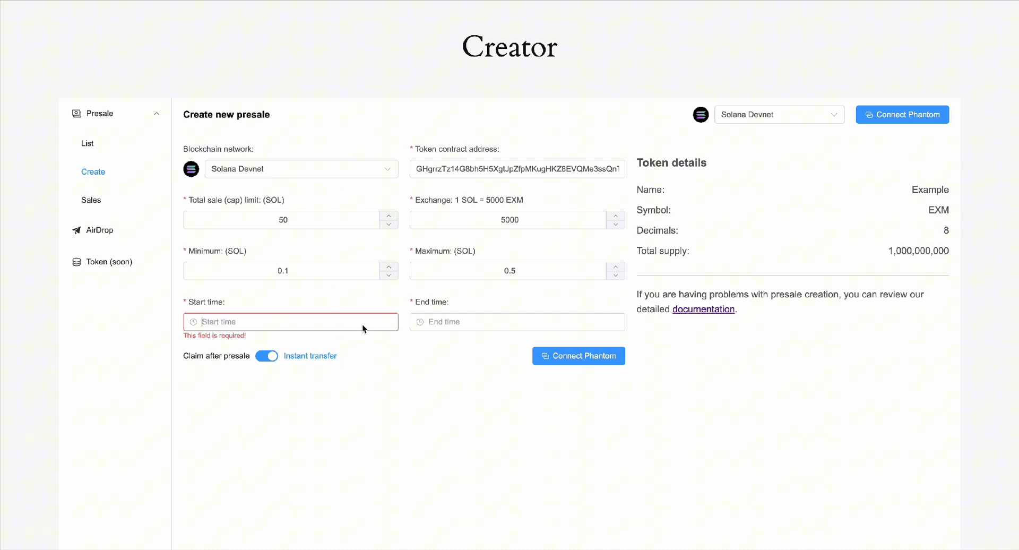
left_click(289, 321)
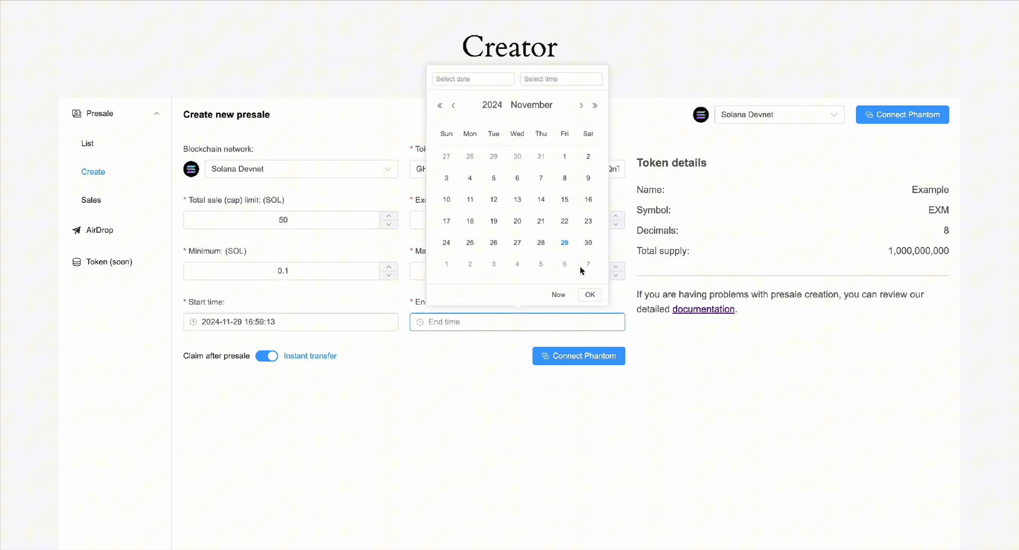
left_click(590, 295)
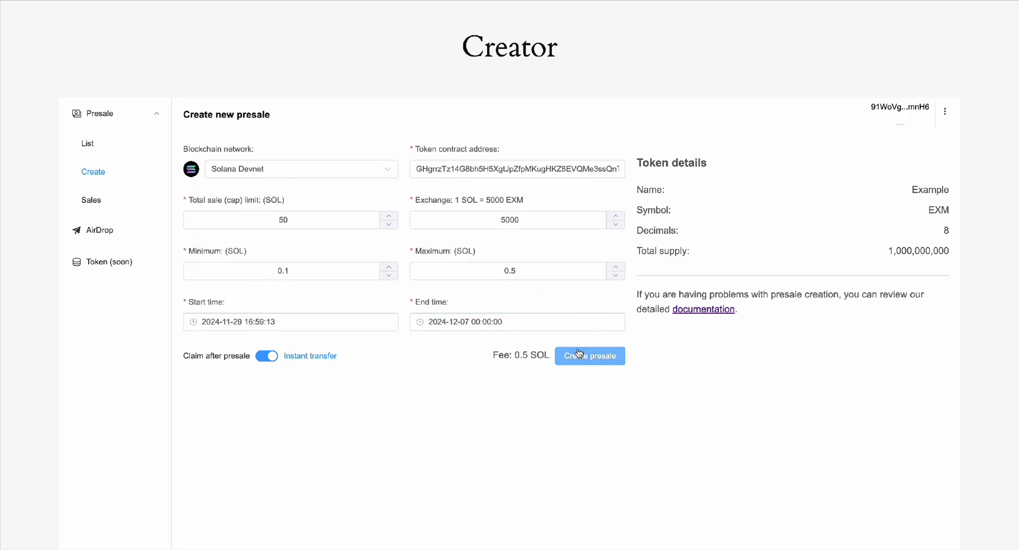
Step: Connect the Phantom wallet and submit Create presale for approval
left_click(590, 356)
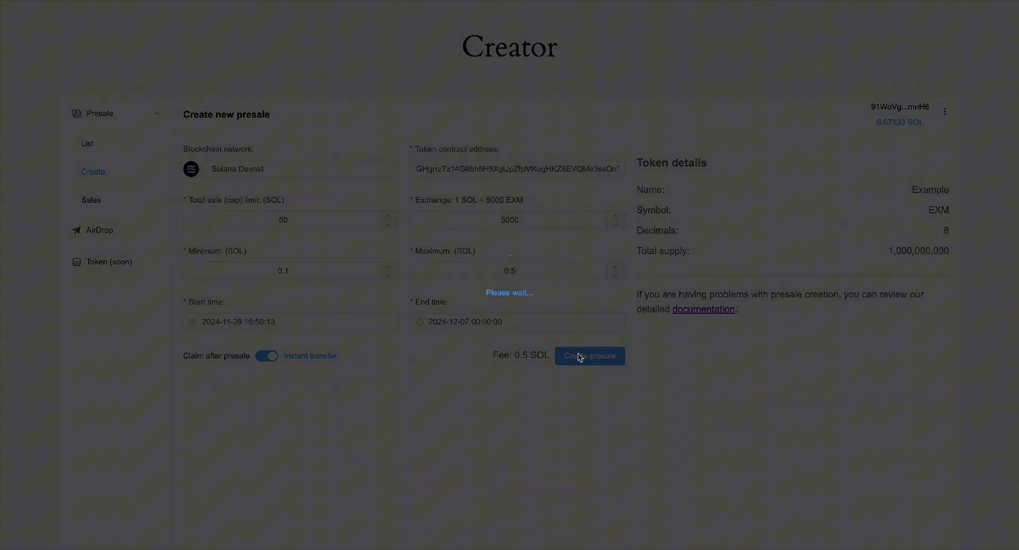
left_click(590, 355)
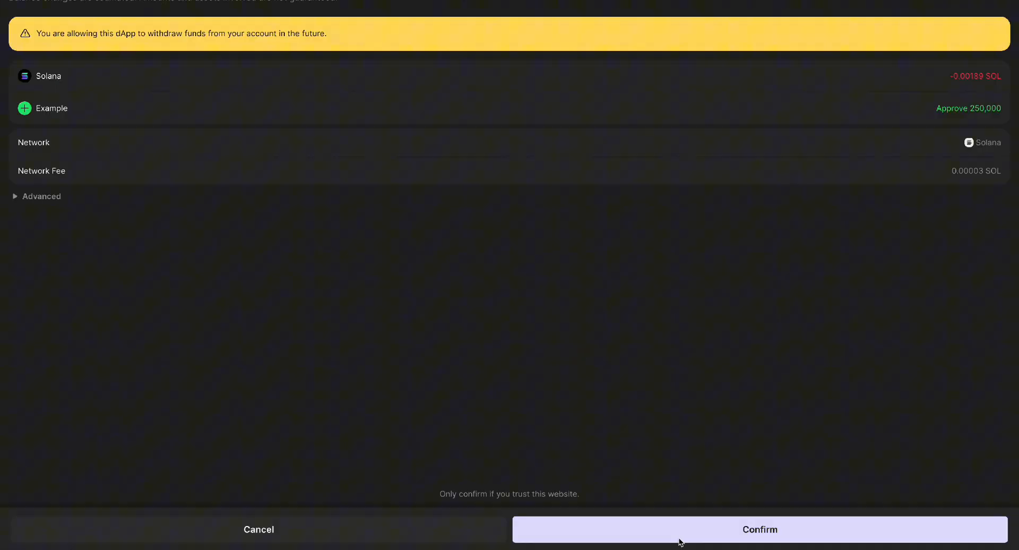
left_click(759, 544)
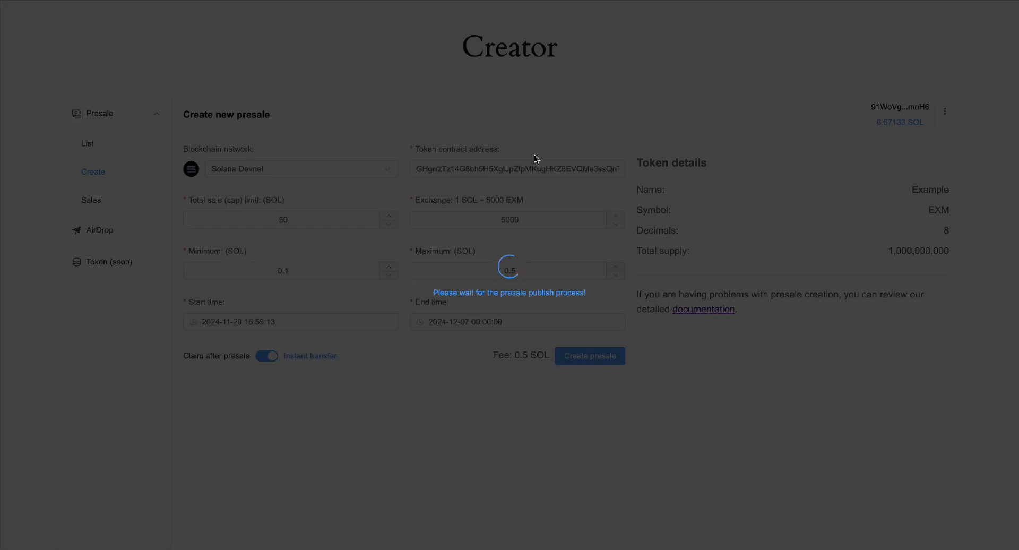
mouse_move(486, 150)
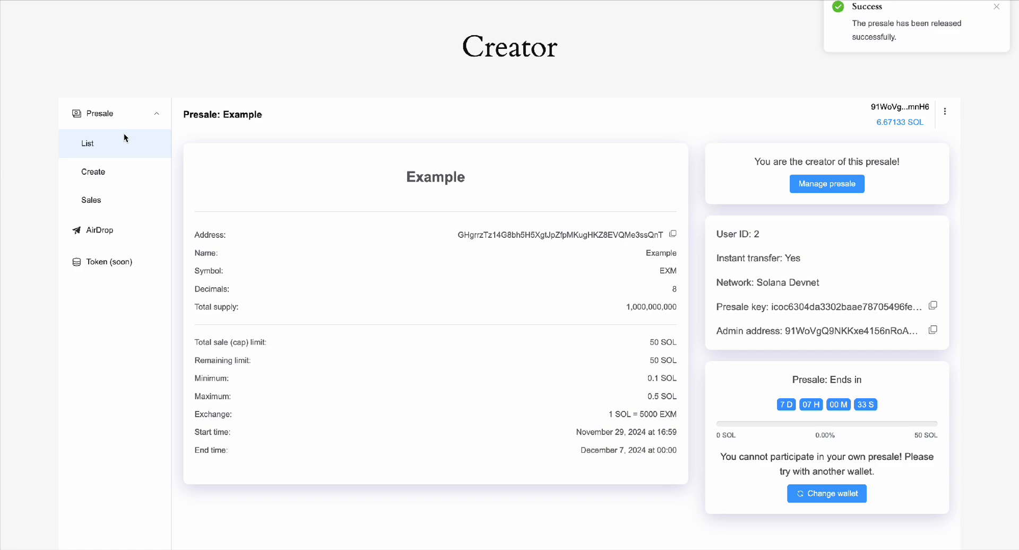
left_click(87, 143)
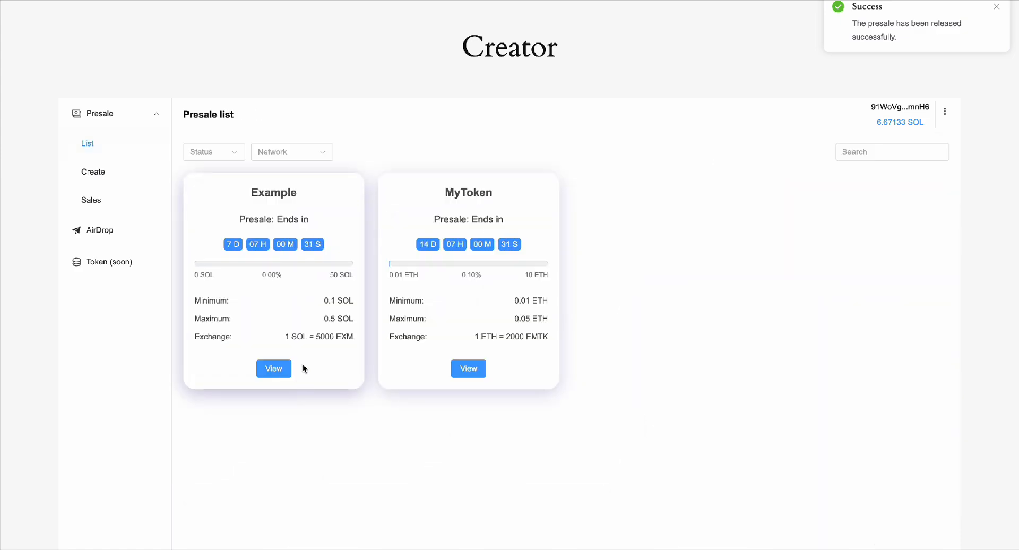
left_click(273, 368)
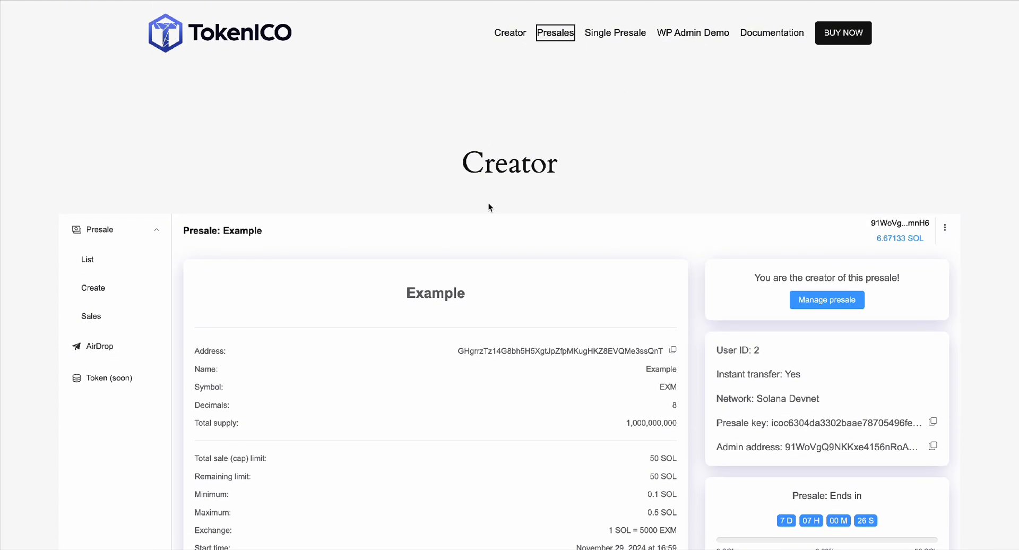
Step: View the Example presale on the public Presales page and connect the Phantom wallet
left_click(556, 33)
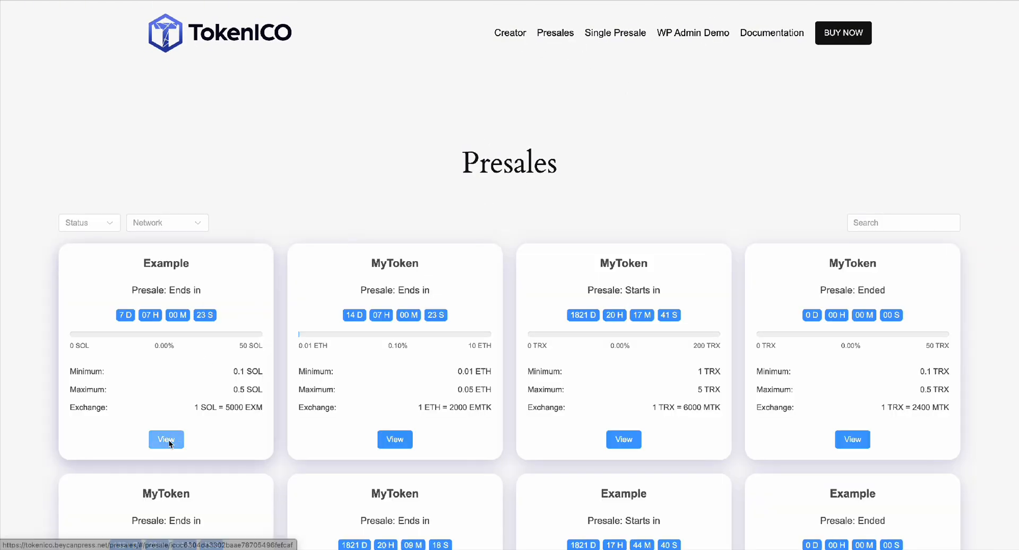
left_click(166, 439)
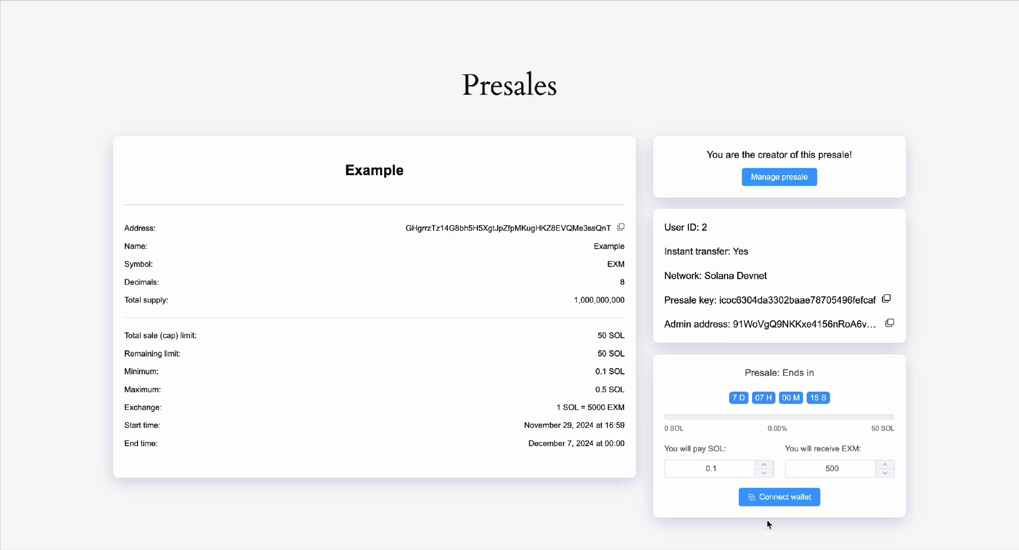
left_click(779, 497)
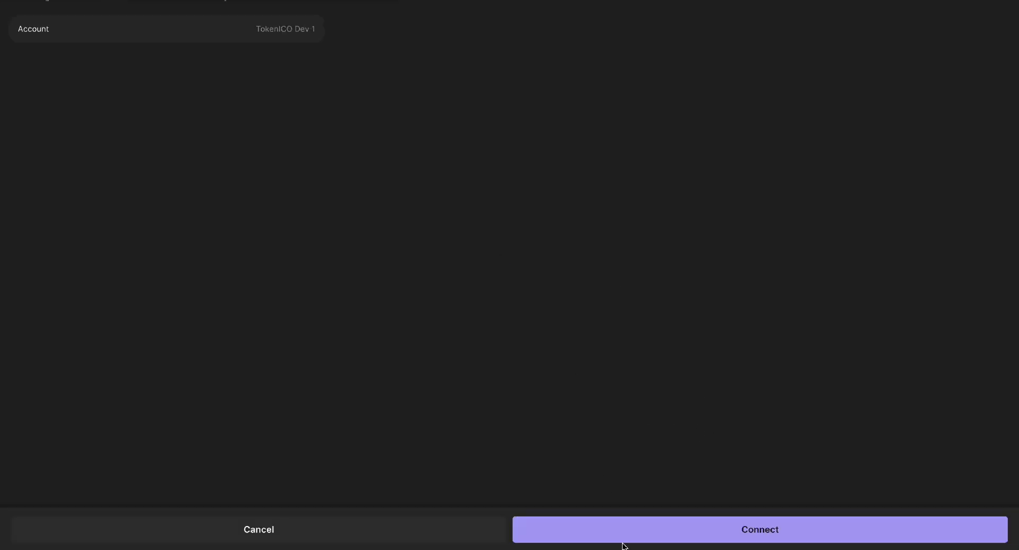
left_click(758, 530)
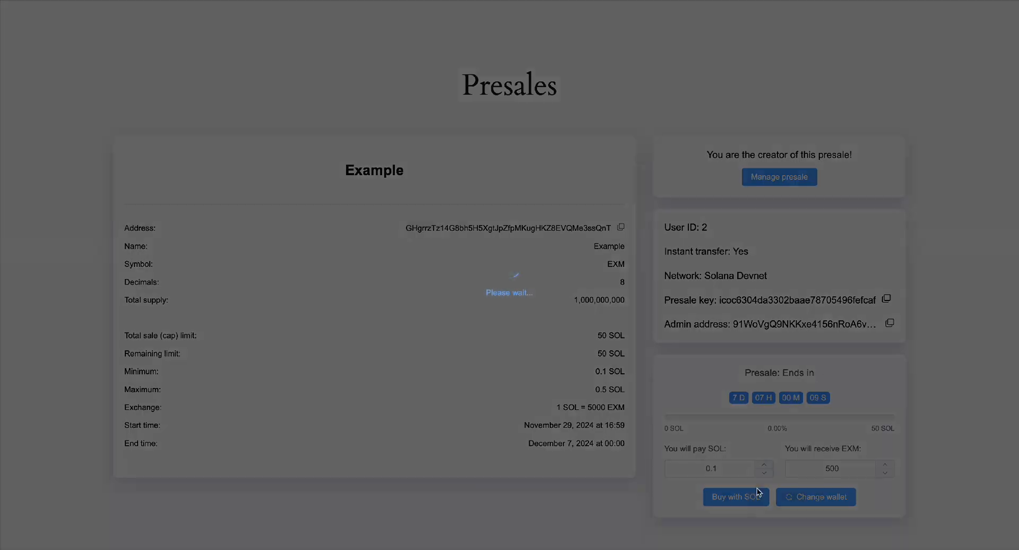
Step: Buy 500 EXM for 0.1 SOL, confirm in Phantom and view the latest transaction on Solscan
left_click(735, 496)
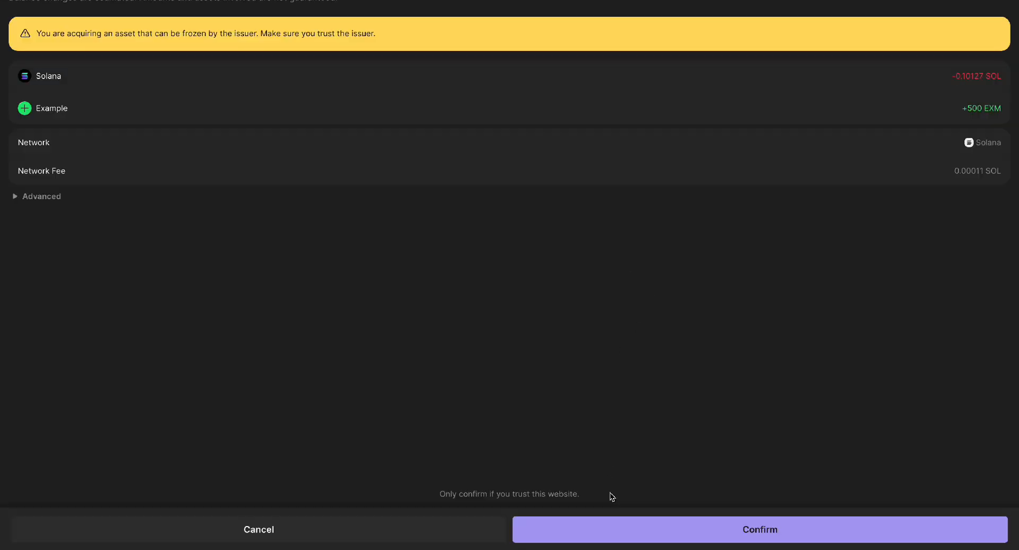
left_click(759, 529)
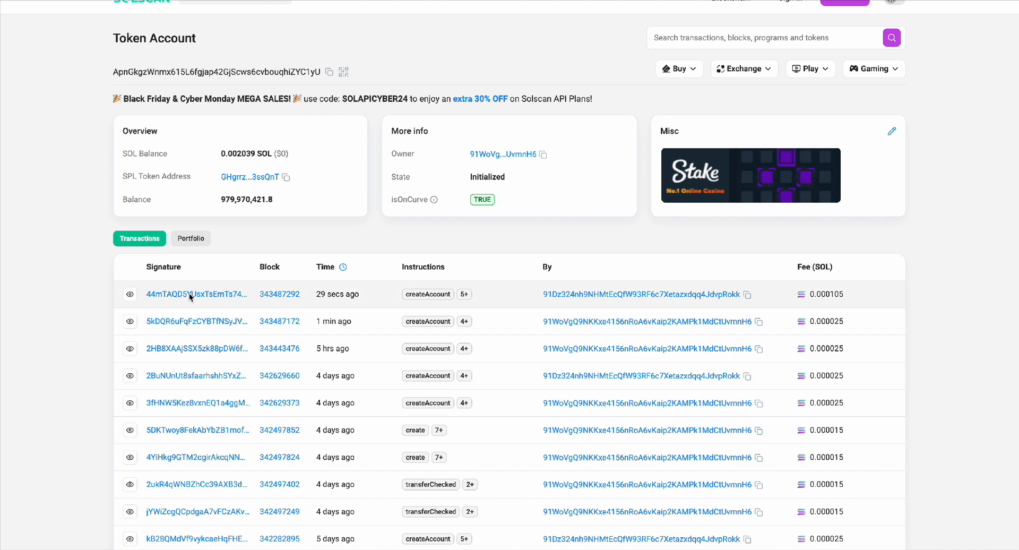
left_click(195, 294)
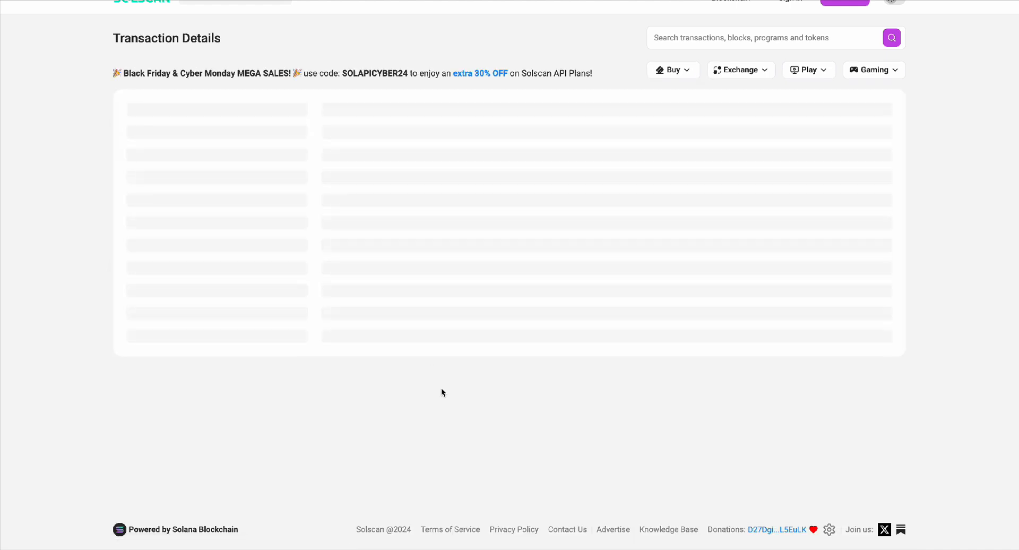